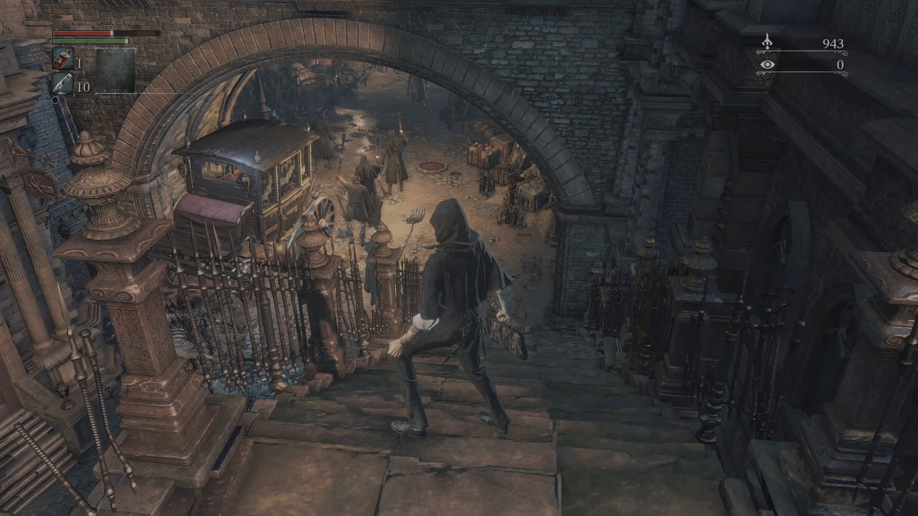
Open the in-game inventory, then bring the shadPS4 game list to the front
key(i)
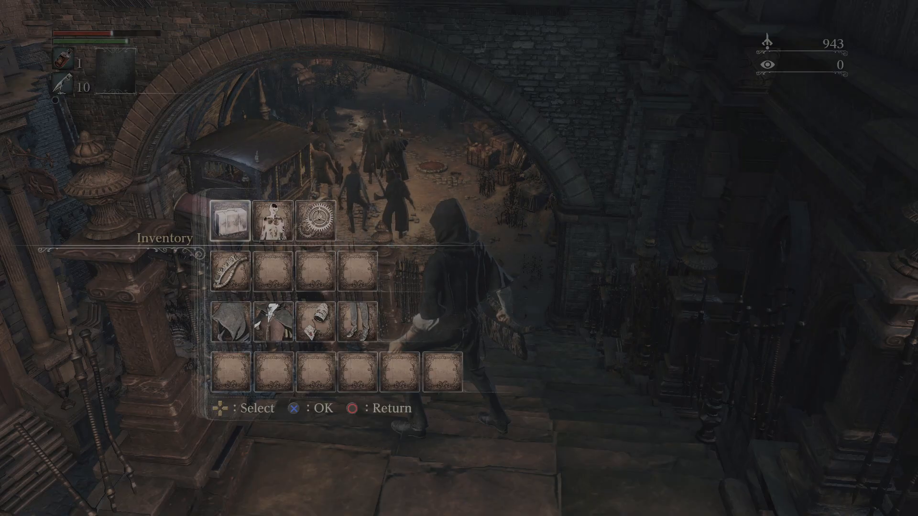
click(12, 503)
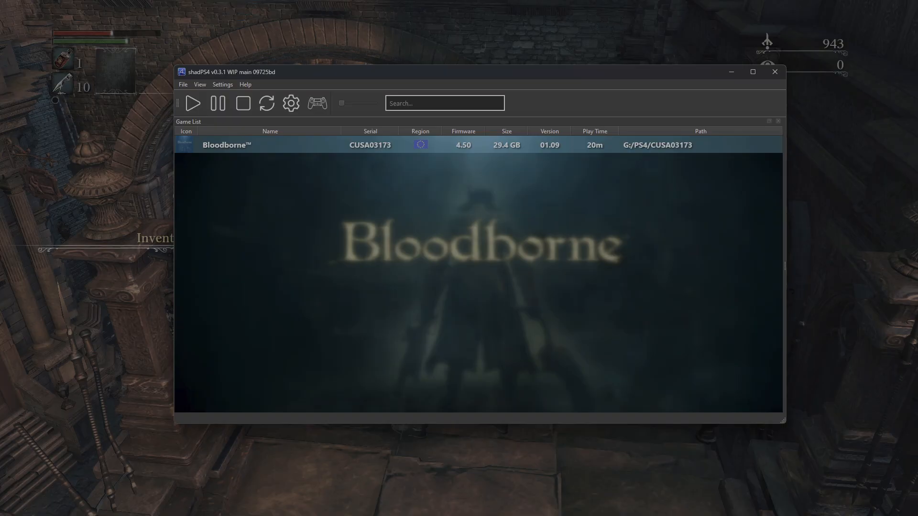
From Bloodborne's context menu, reach Cheats / Patches and choose the shadPS4 repository
right_click(244, 144)
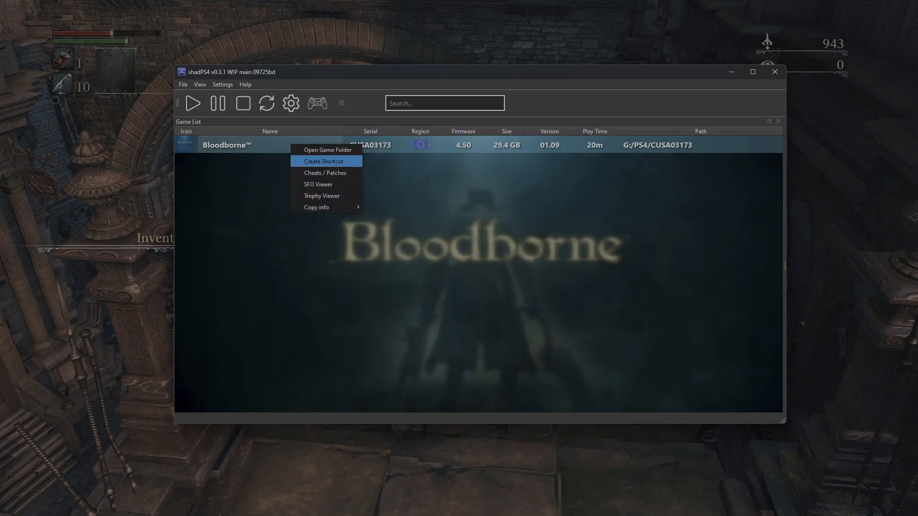
mouse_move(325, 172)
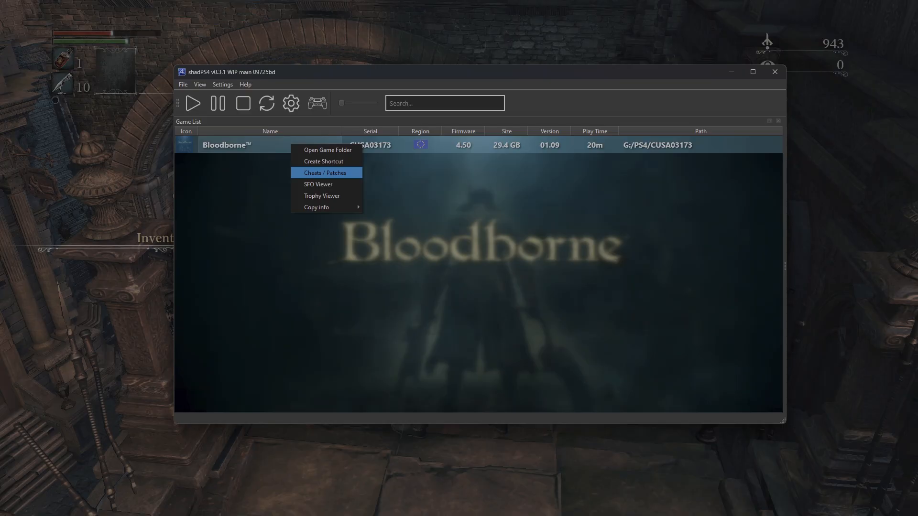
click(326, 173)
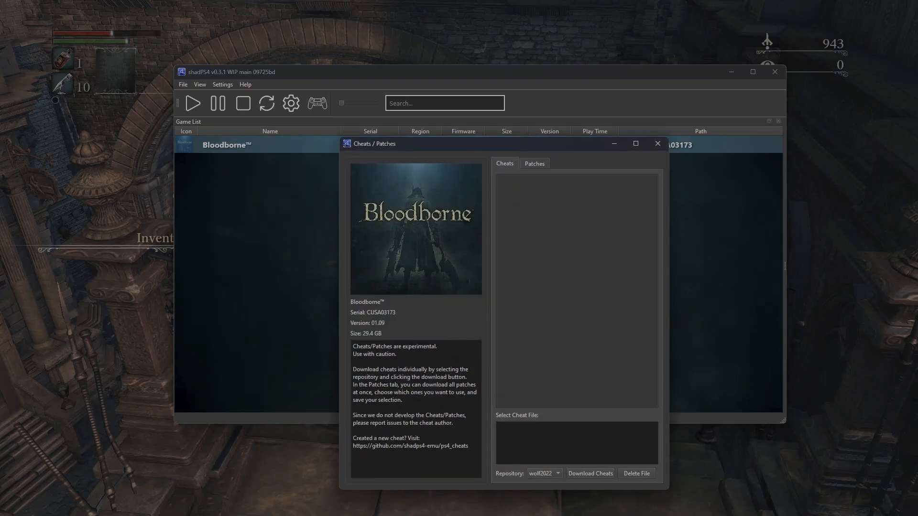
click(534, 163)
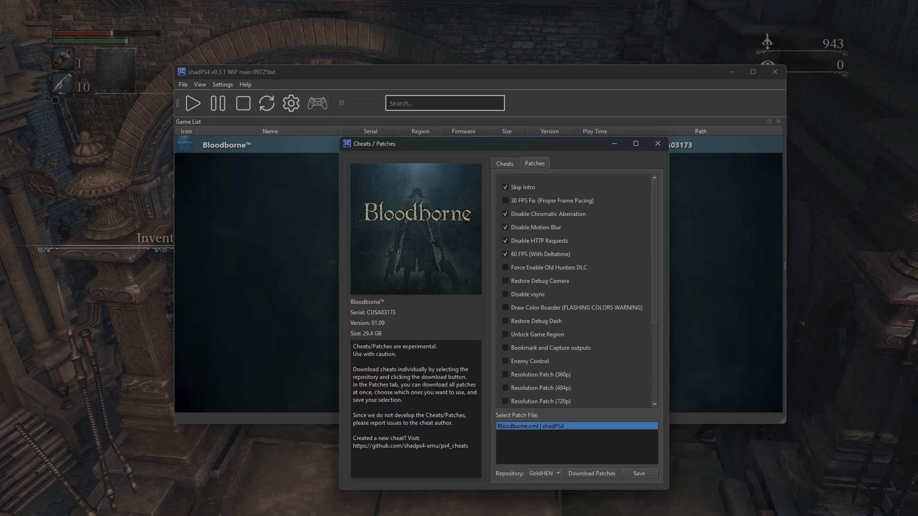
click(545, 473)
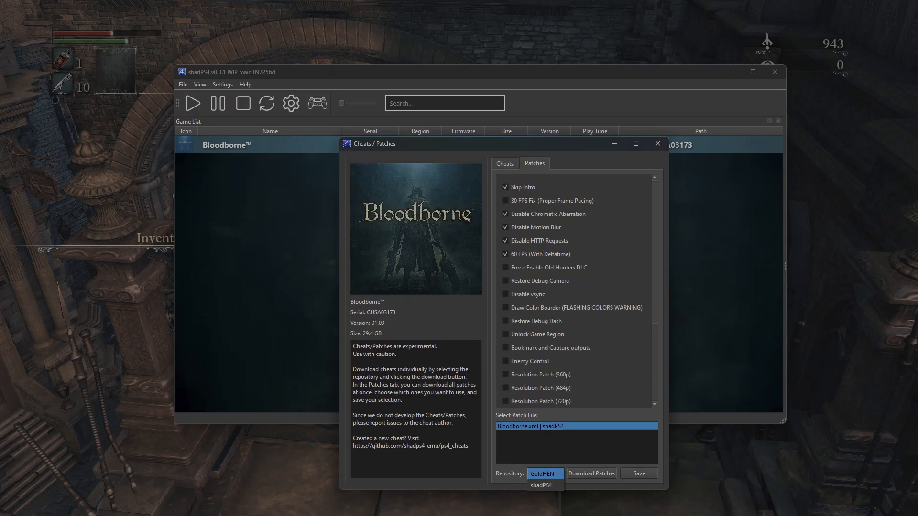
click(541, 484)
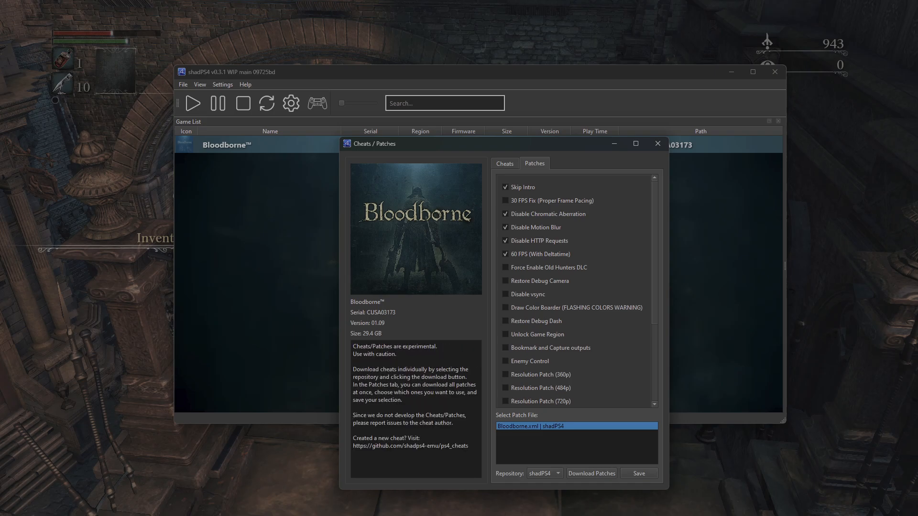
scroll(down, 3)
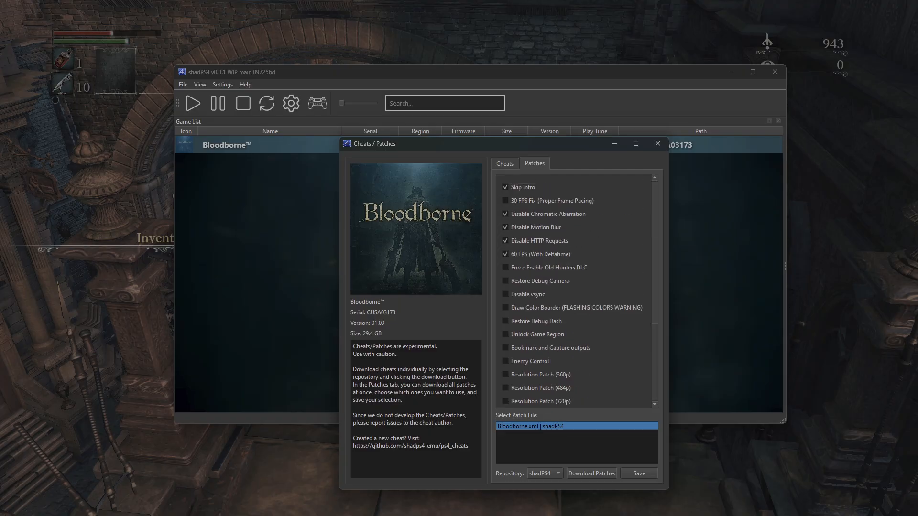
Review 60 FPS, Disable HTTP Requests, Motion Blur, Chromatic Aberration, 30 FPS Fix and Skip Intro descriptions
click(540, 255)
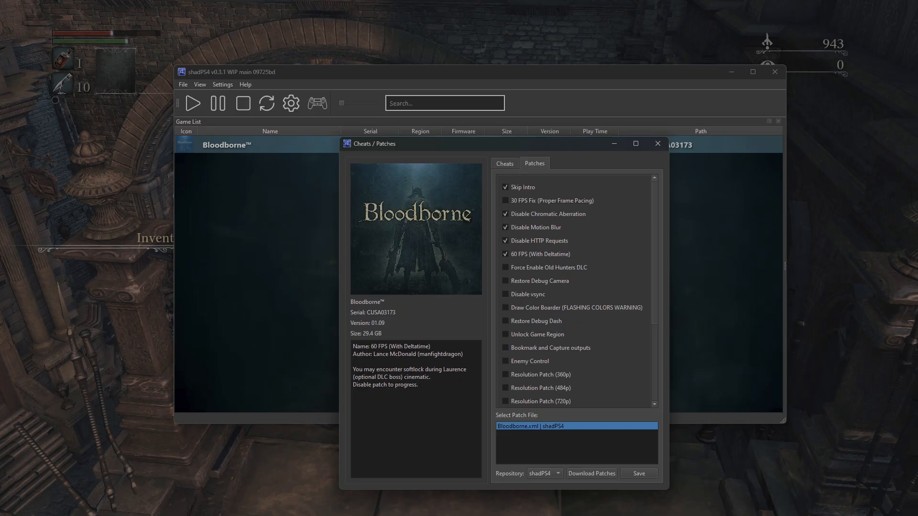
click(540, 241)
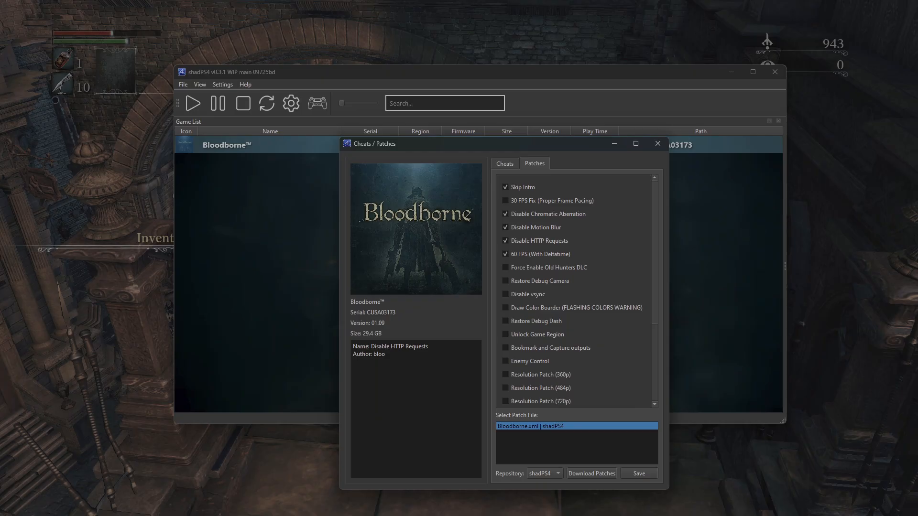
click(535, 228)
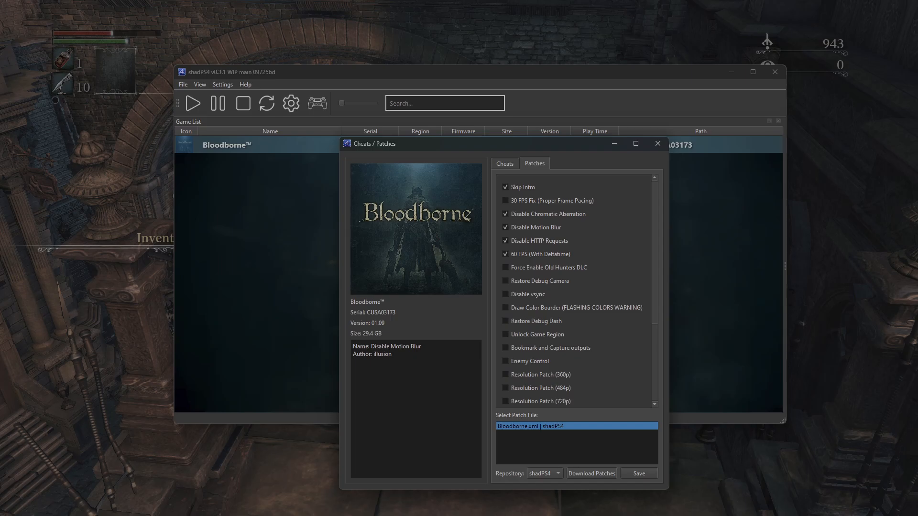
click(549, 214)
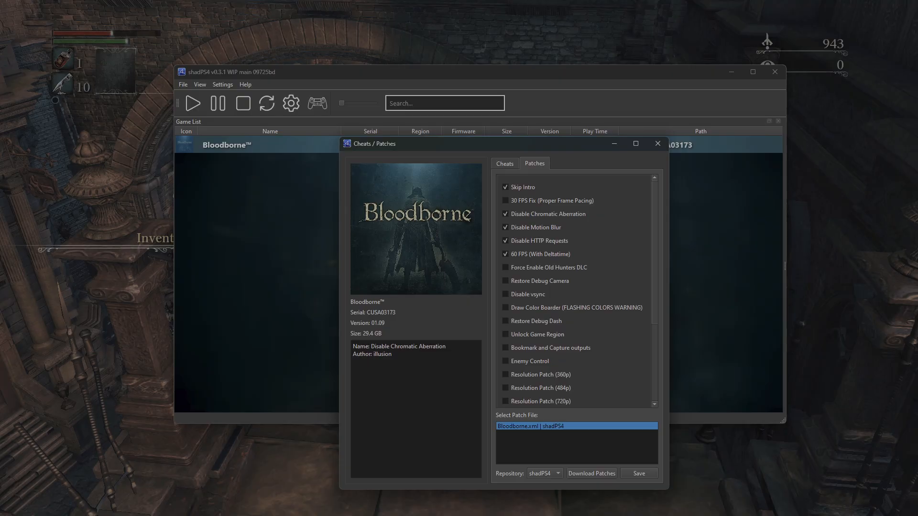
click(553, 200)
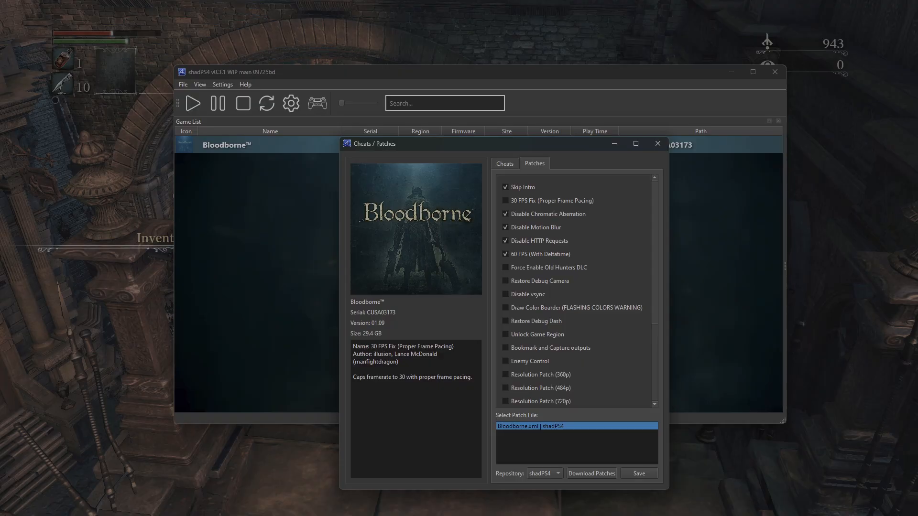
click(524, 187)
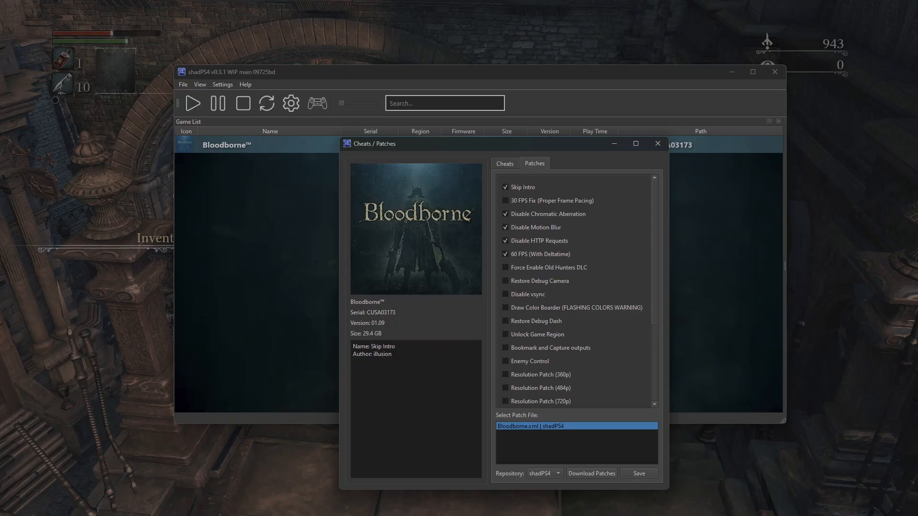
click(553, 200)
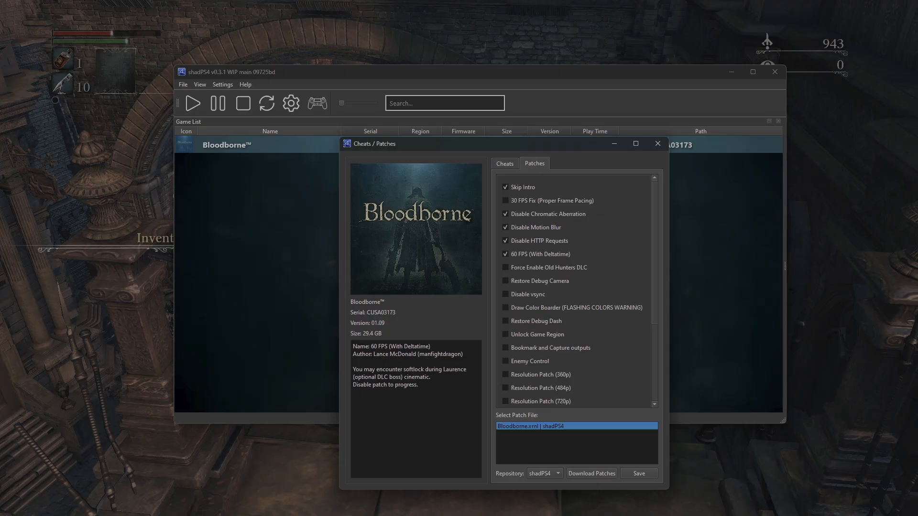
Enable Force Enable Old Hunters DLC, save the patches and confirm the Success message
click(549, 268)
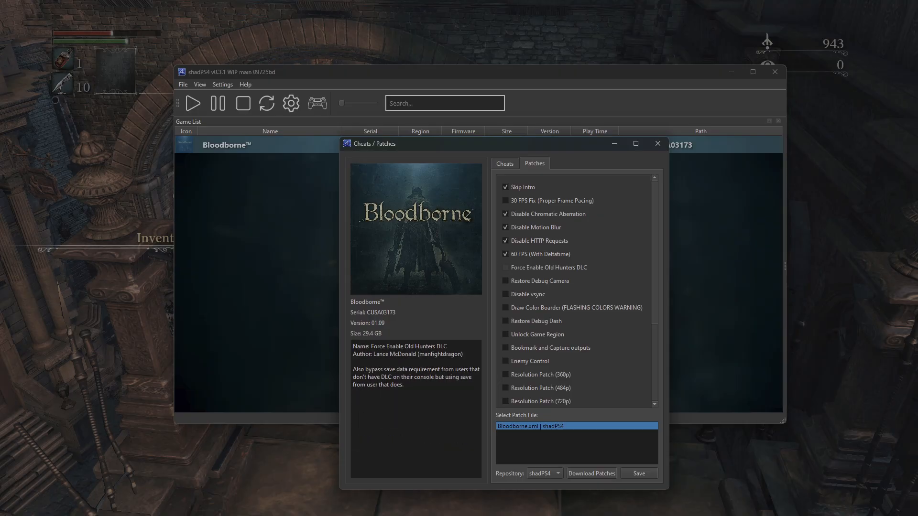
click(503, 268)
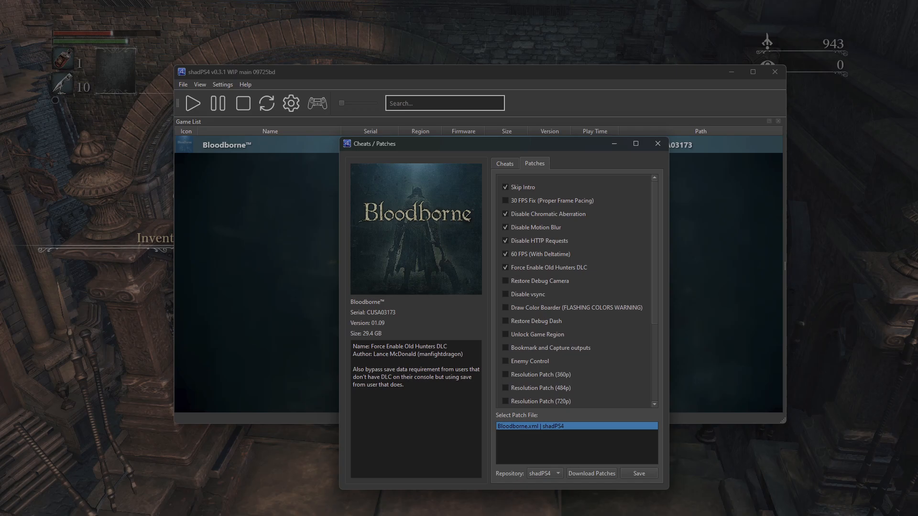
click(639, 473)
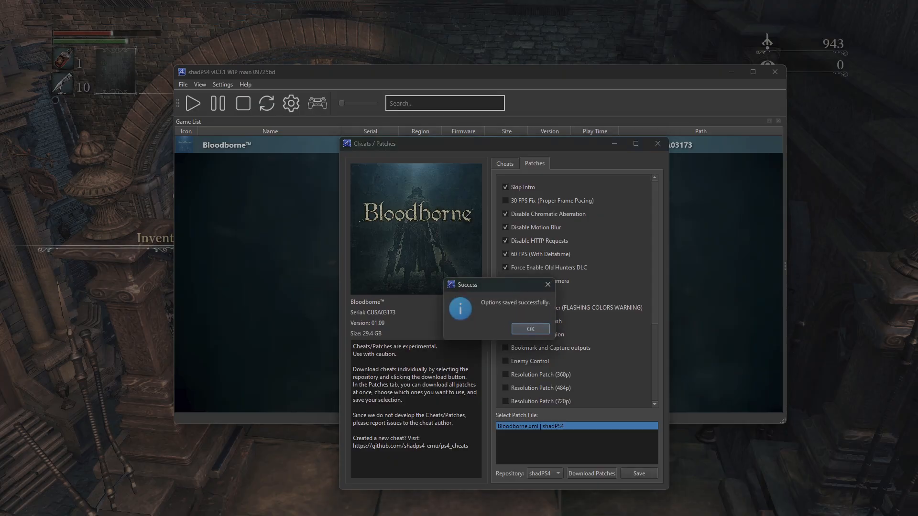
click(529, 328)
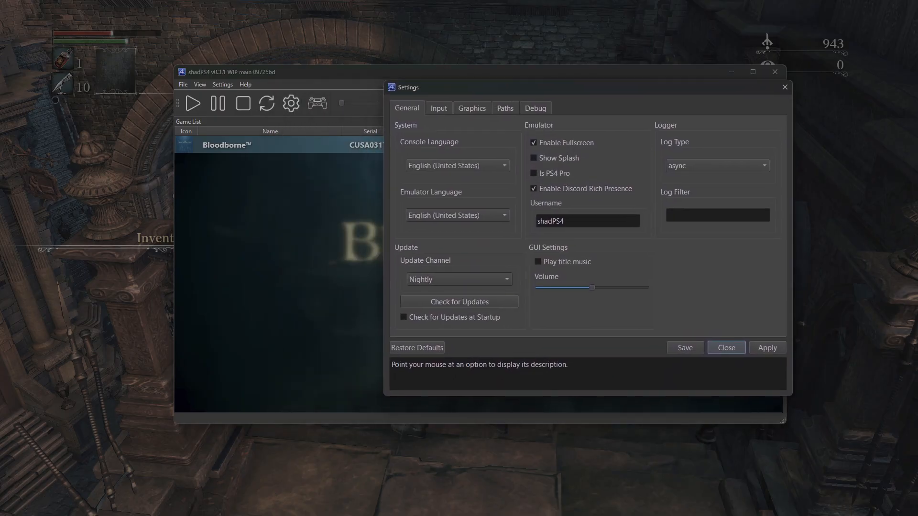
Check the 1920×1080 Graphics resolution, close Settings unchanged and resume walking in Bloodborne
click(473, 108)
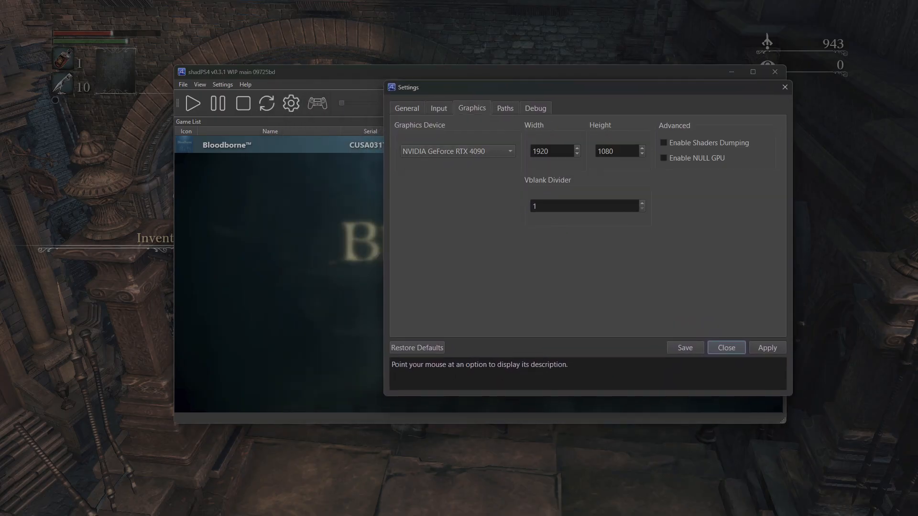
mouse_move(551, 151)
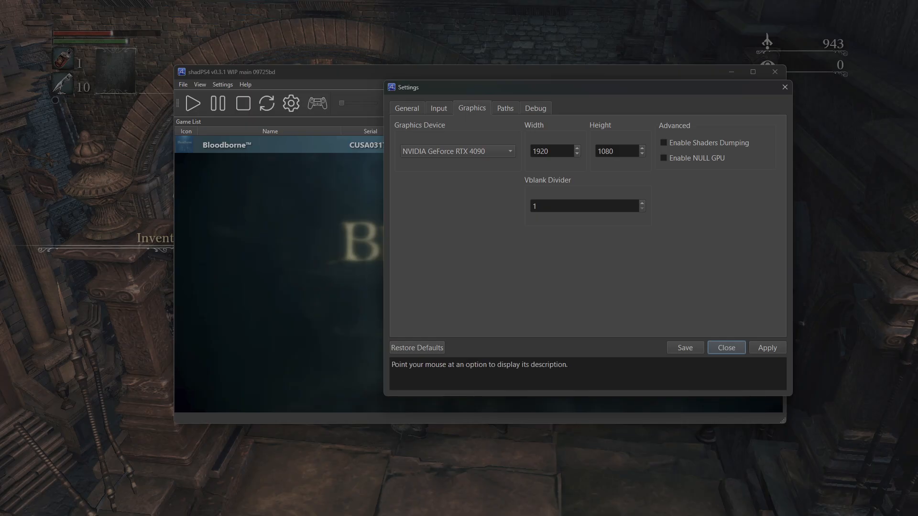
click(407, 107)
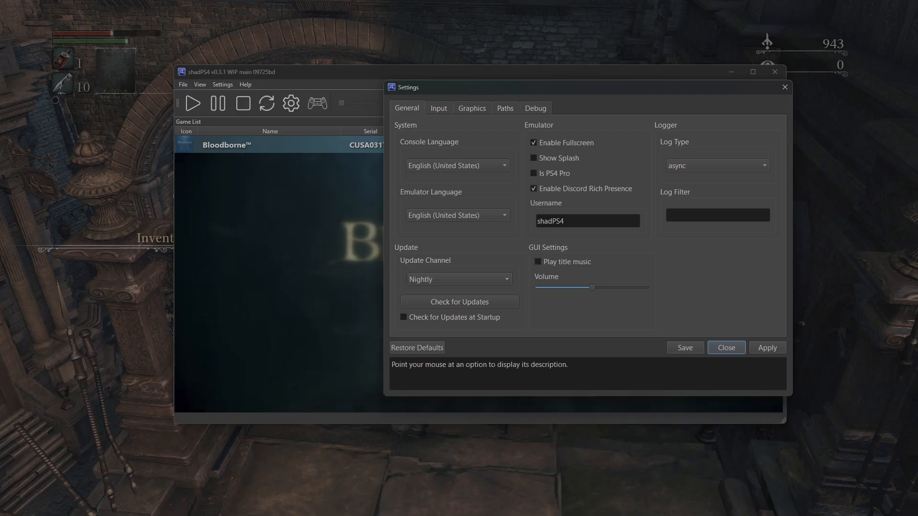
click(727, 348)
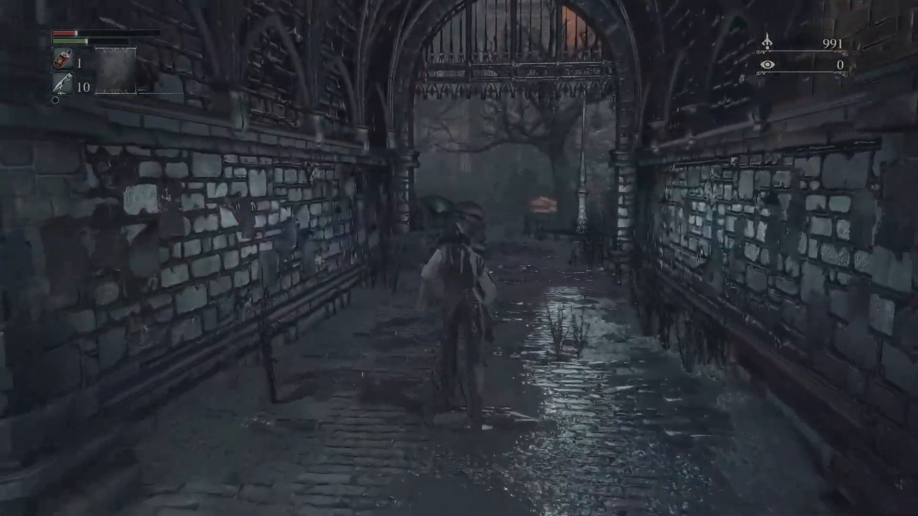
key(w)
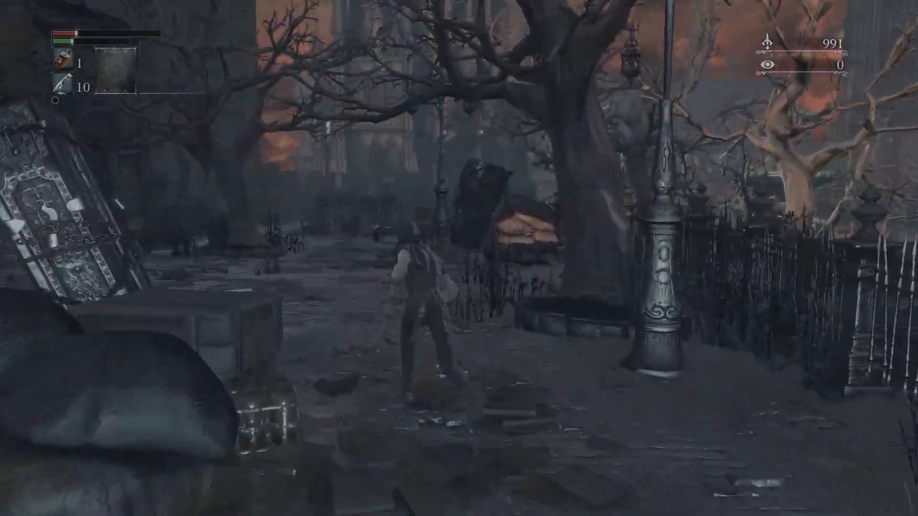